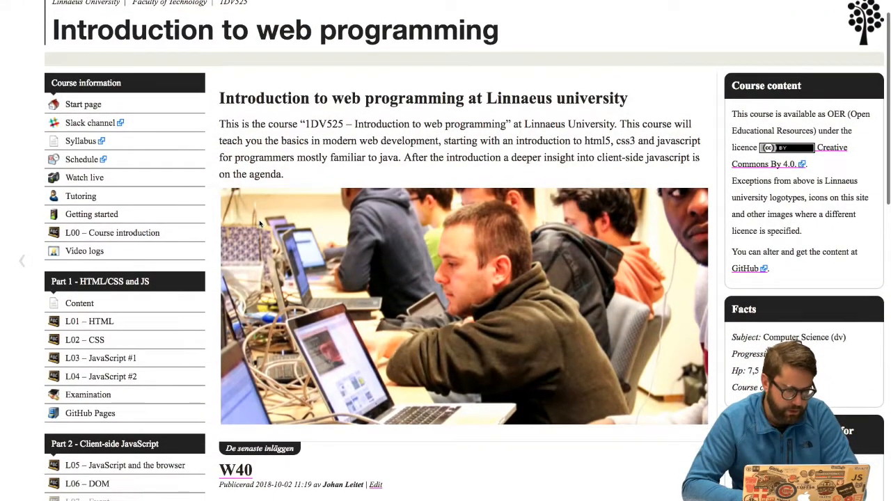
# Go to the L07 – Event lecture page under Part 2 and review its recordings and readings
pyautogui.scroll(-3)
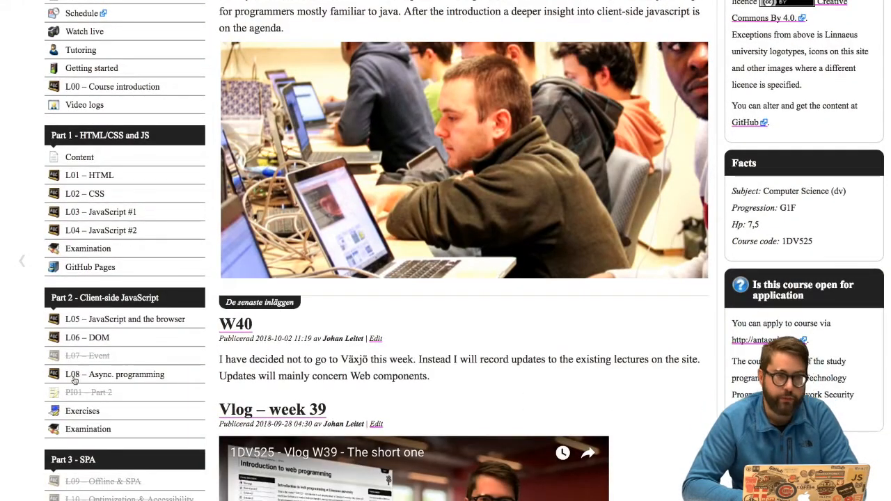
pyautogui.scroll(-3)
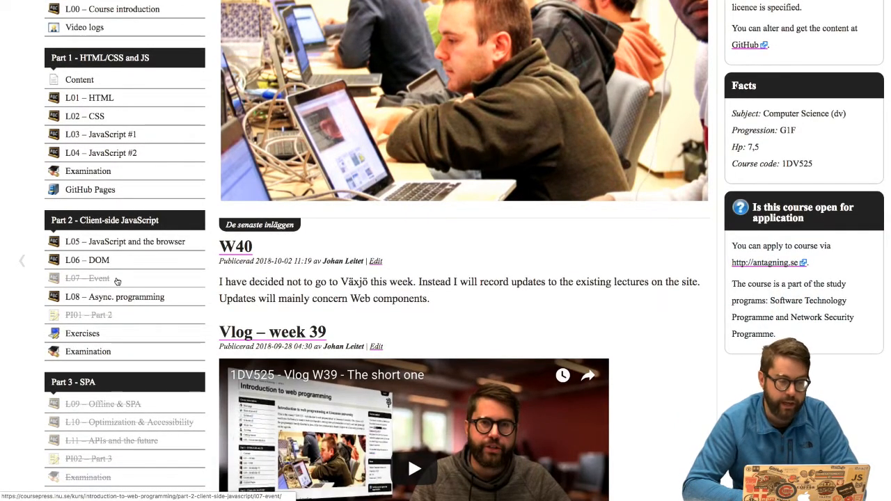
pyautogui.moveTo(100, 287)
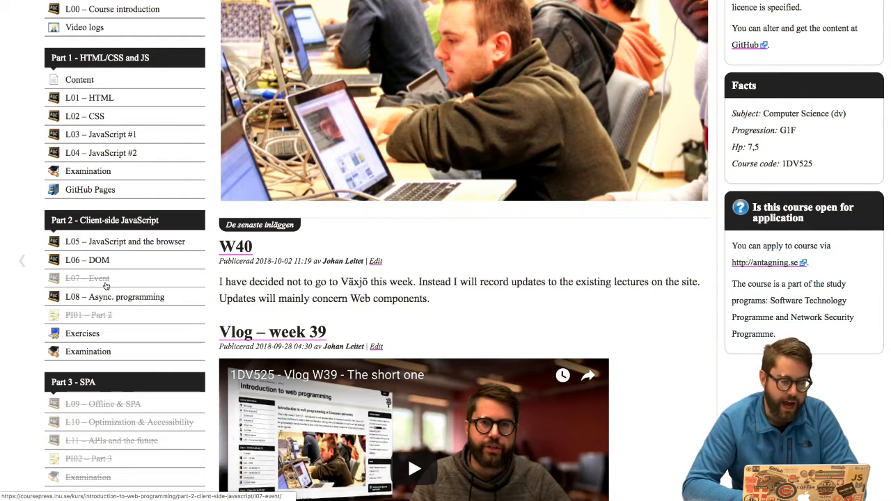
pyautogui.click(86, 279)
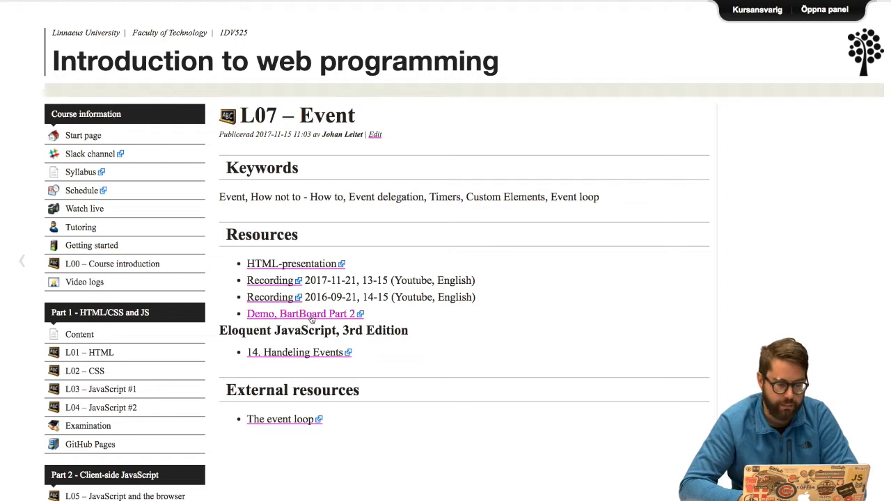
pyautogui.moveTo(270, 298)
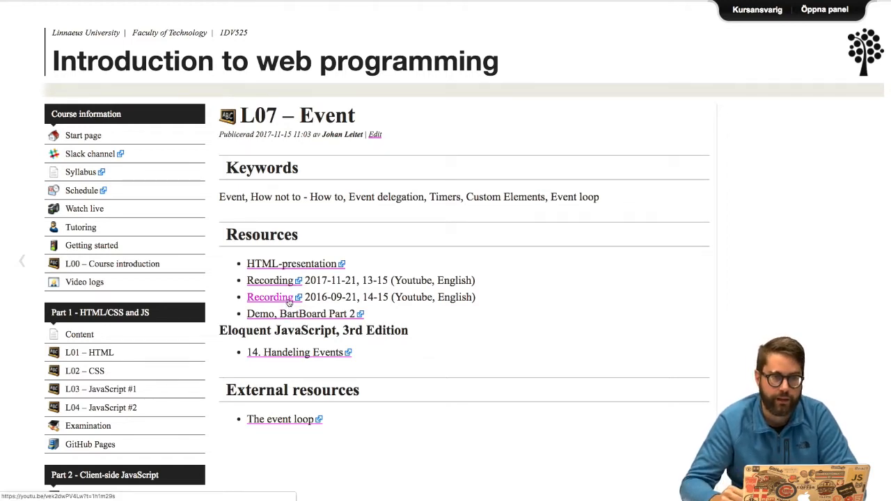
pyautogui.moveTo(362, 302)
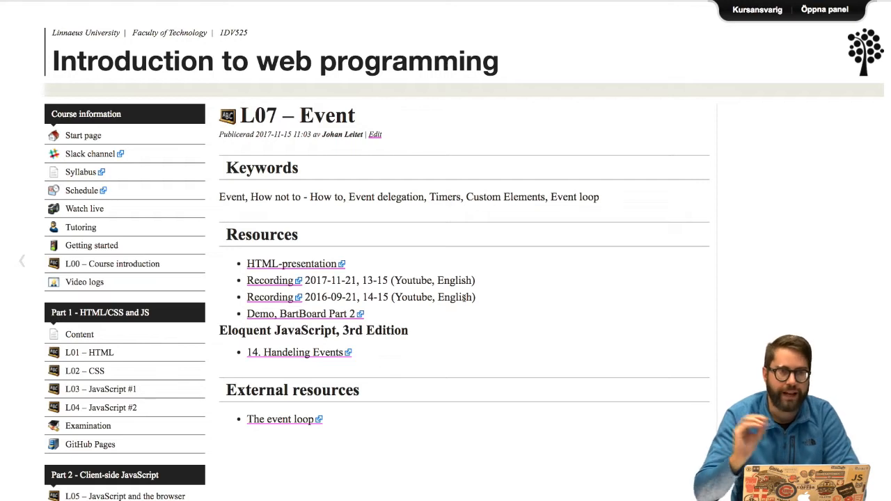
pyautogui.moveTo(89, 444)
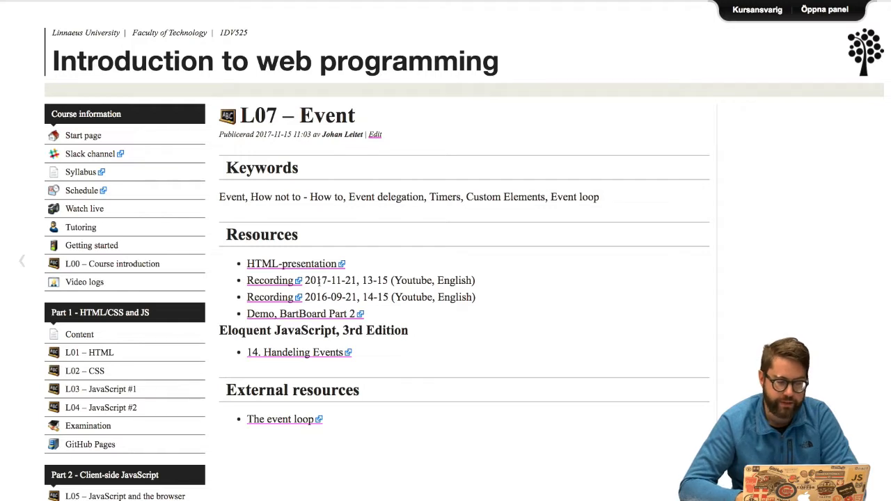
pyautogui.moveTo(270, 280)
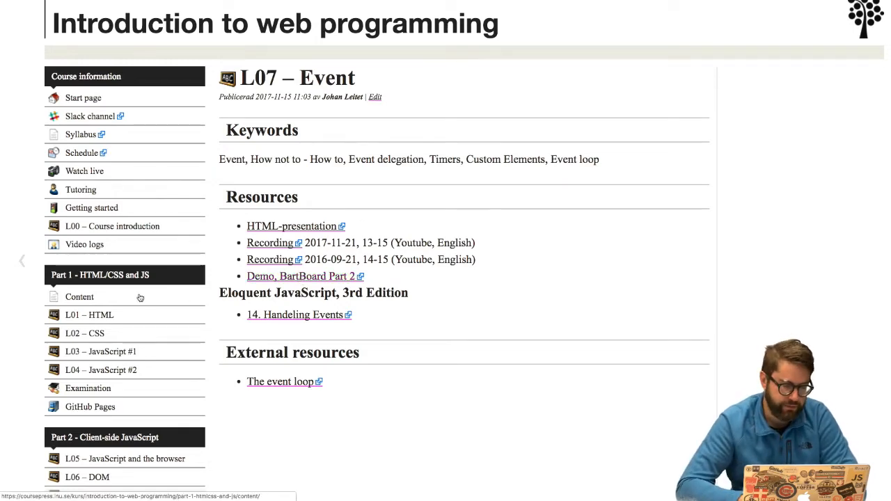
pyautogui.scroll(-3)
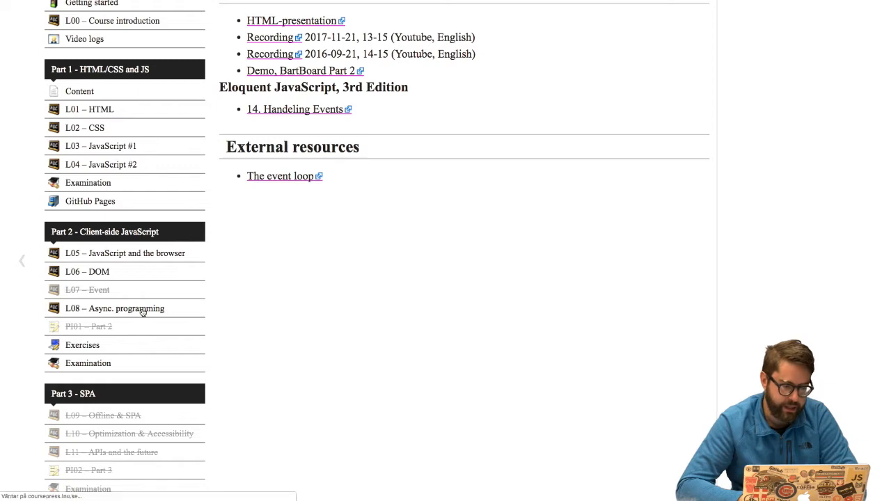
# Go to the L08 – Asynchronous programming lecture page and scroll through it
pyautogui.click(114, 309)
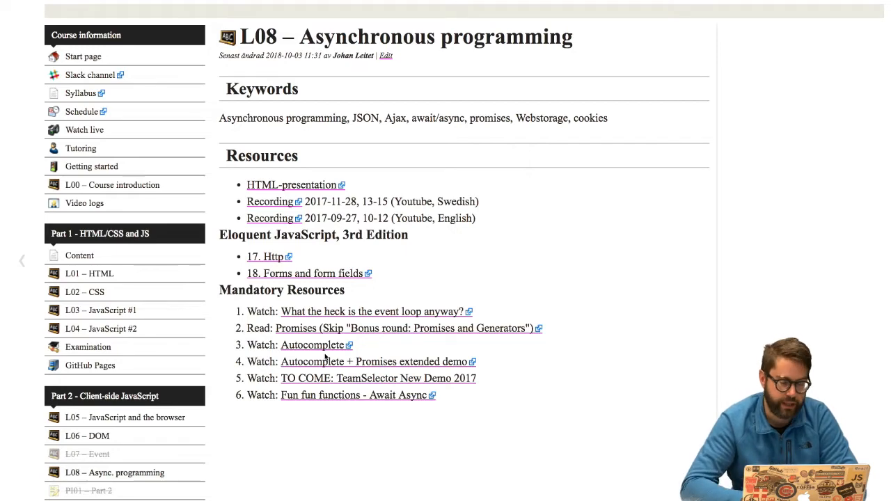
pyautogui.scroll(-3)
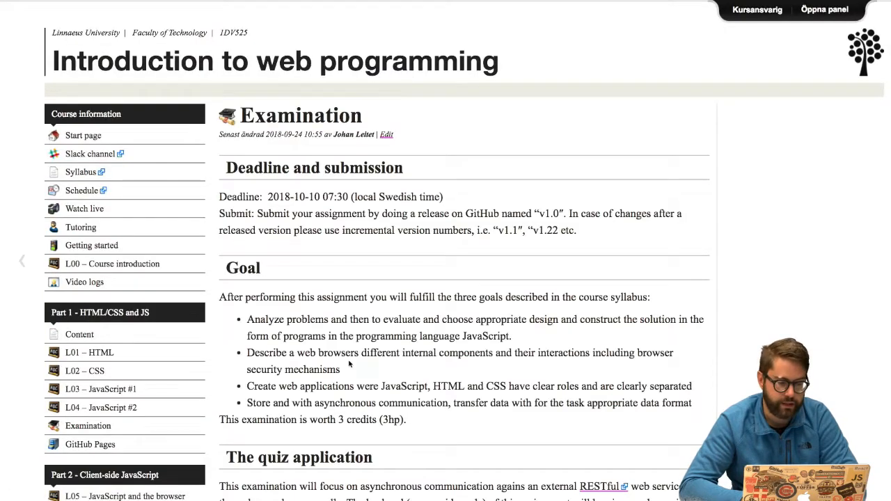
pyautogui.scroll(-3)
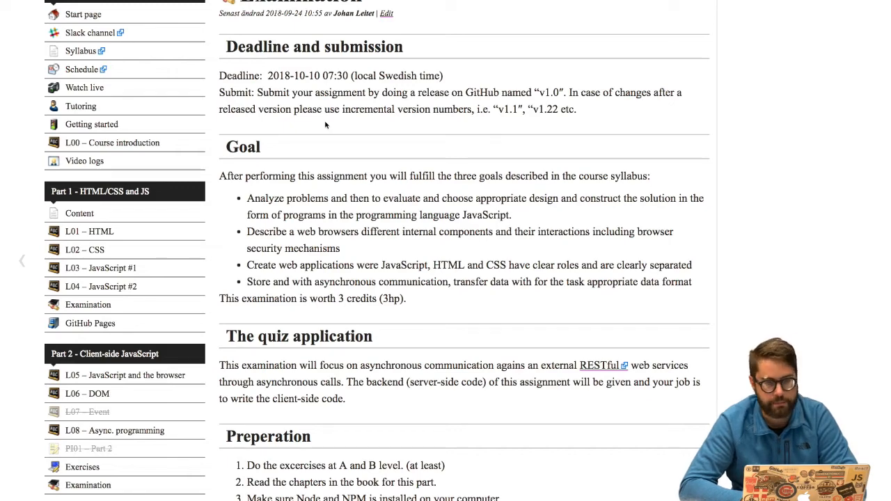
pyautogui.scroll(3)
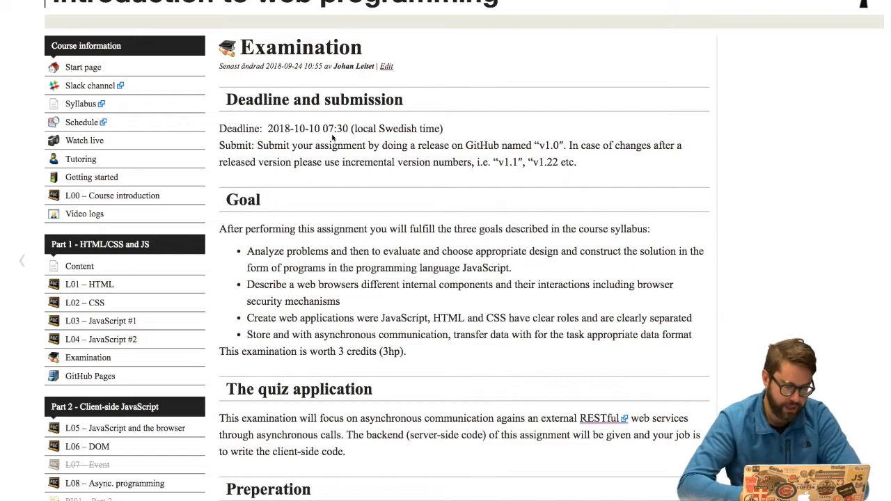
pyautogui.scroll(-3)
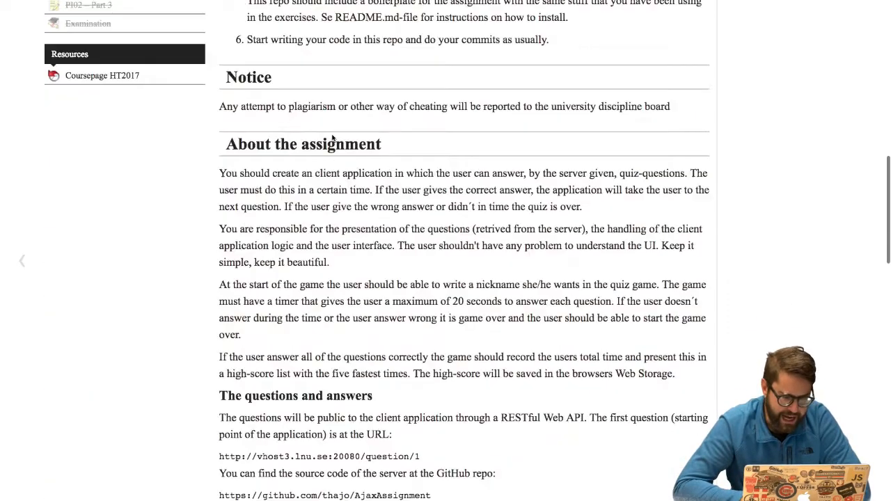
pyautogui.scroll(-3)
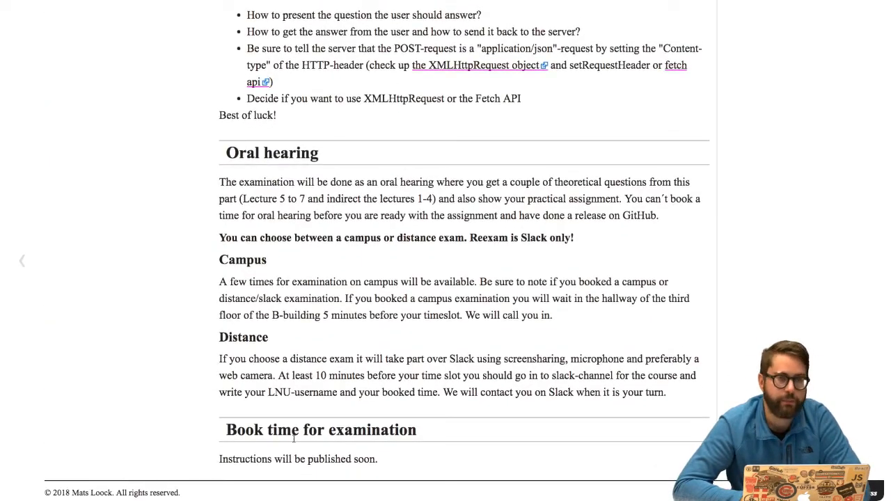
pyautogui.doubleClick(320, 429)
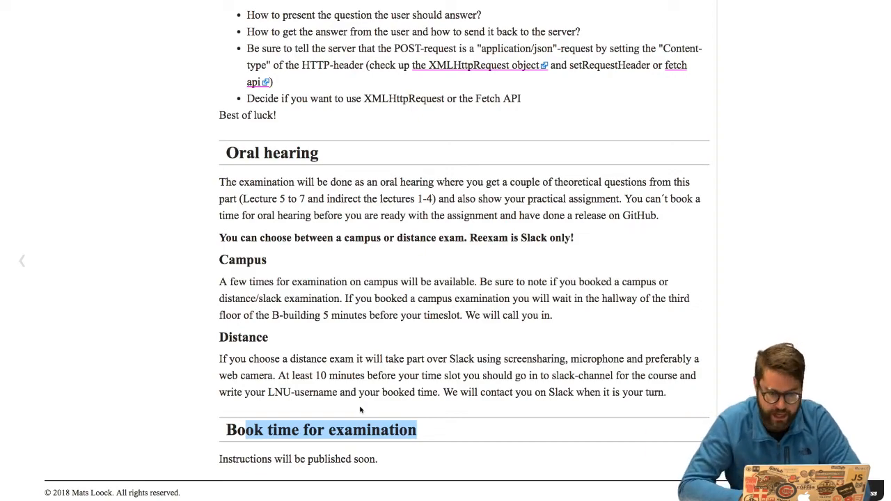
pyautogui.scroll(3)
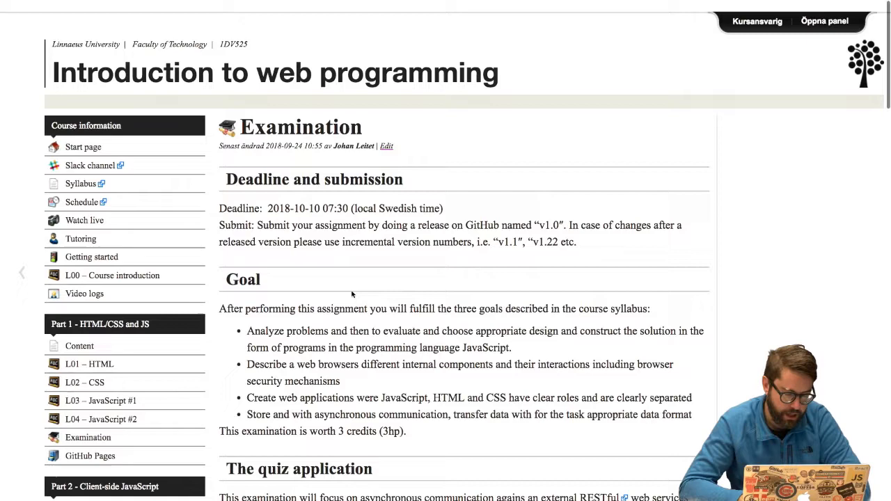
pyautogui.scroll(-3)
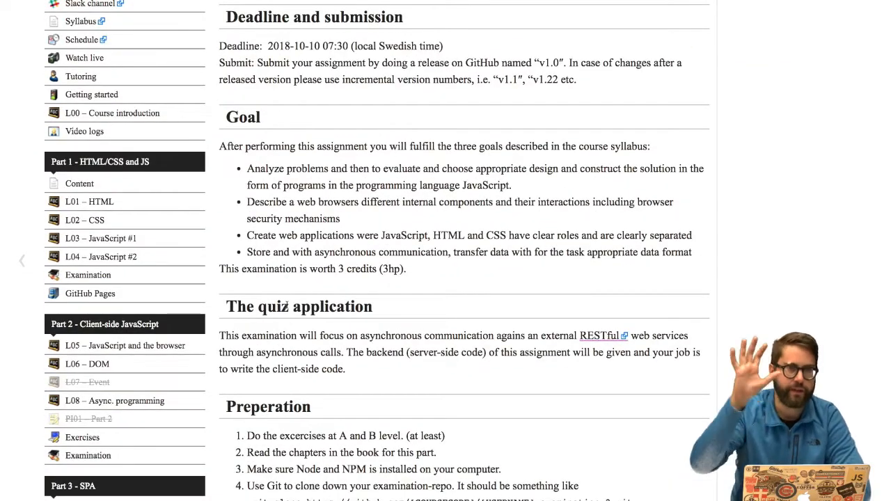
pyautogui.scroll(3)
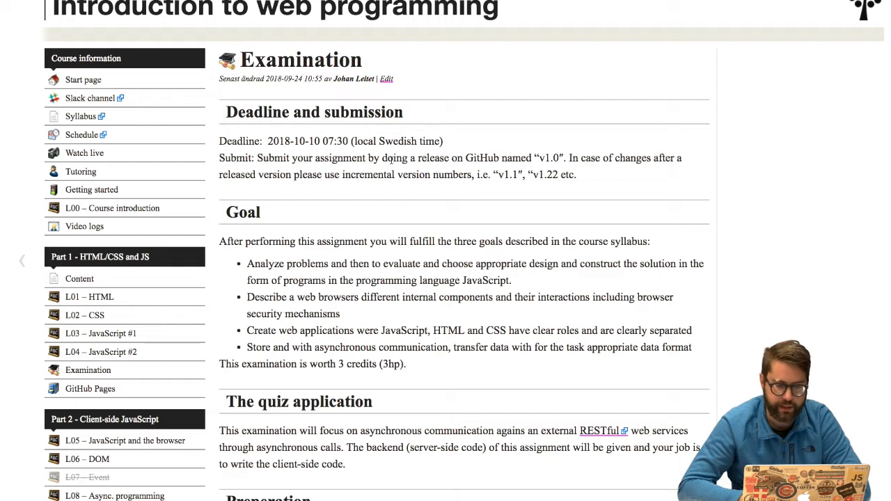
pyautogui.moveTo(390, 158); pyautogui.dragTo(568, 157)
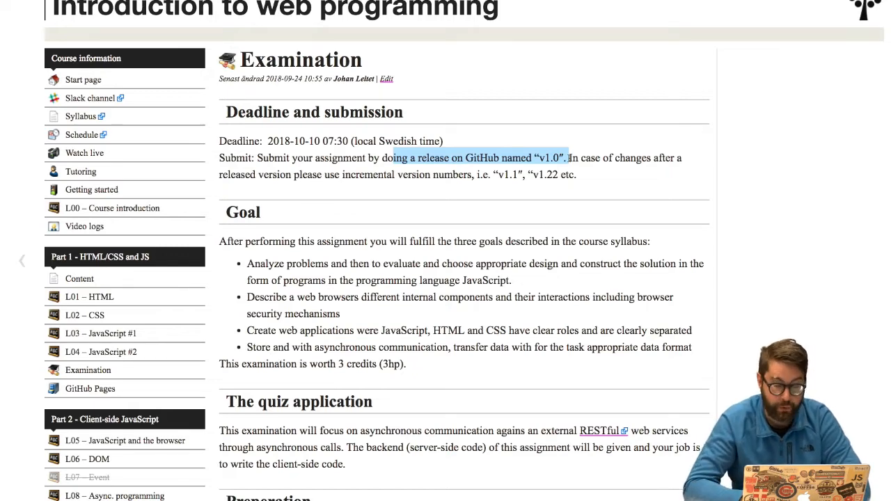
pyautogui.moveTo(270, 170)
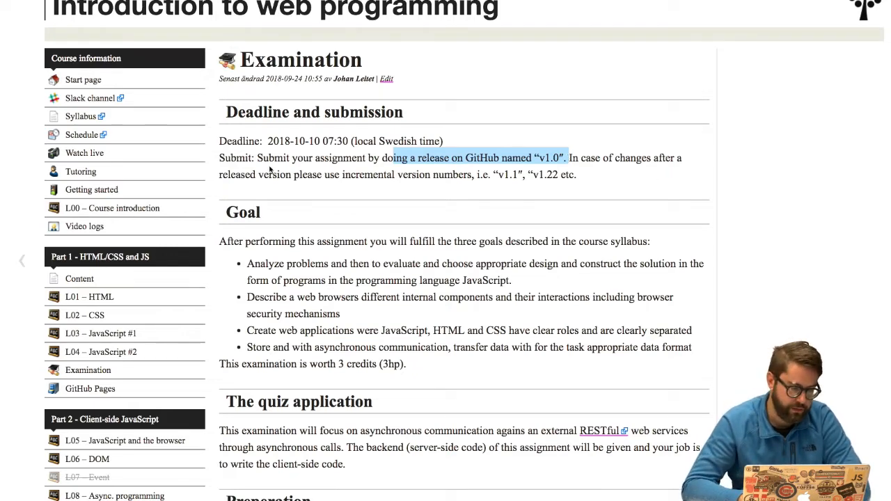
pyautogui.scroll(-3)
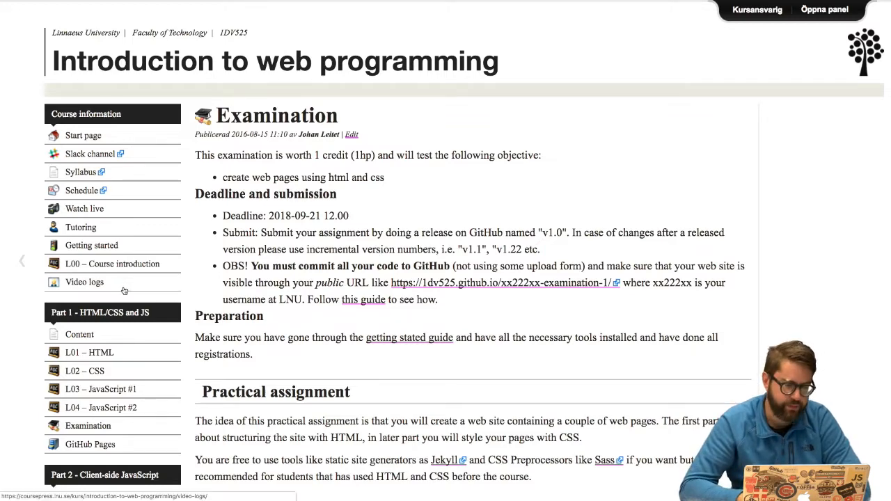
# Go to the course's Video logs page listing the Week 39 and Week 37 vlogs
pyautogui.click(83, 281)
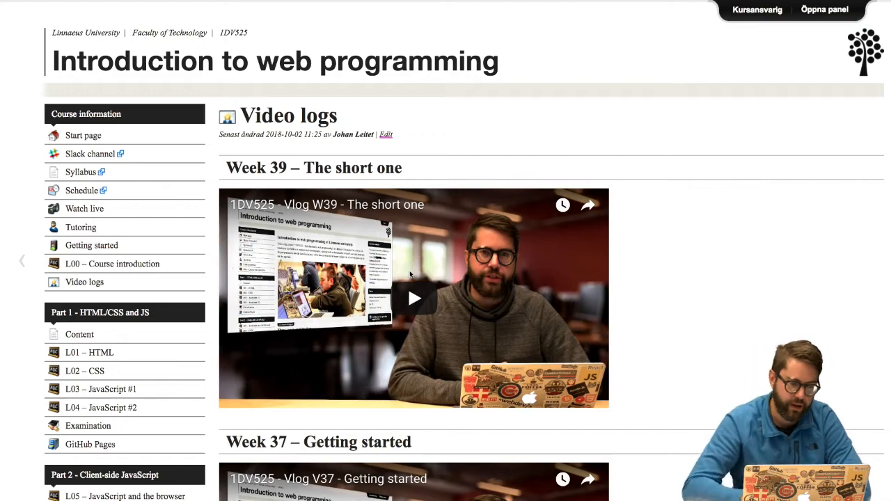
pyautogui.scroll(-3)
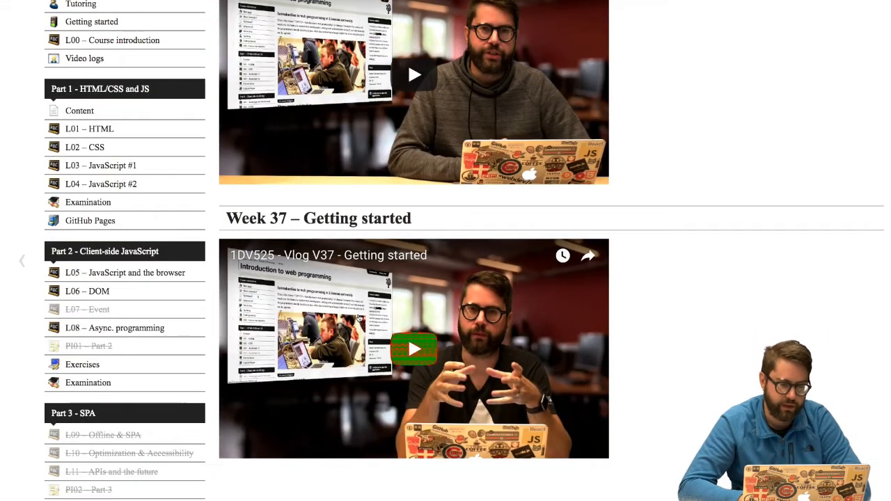
pyautogui.scroll(3)
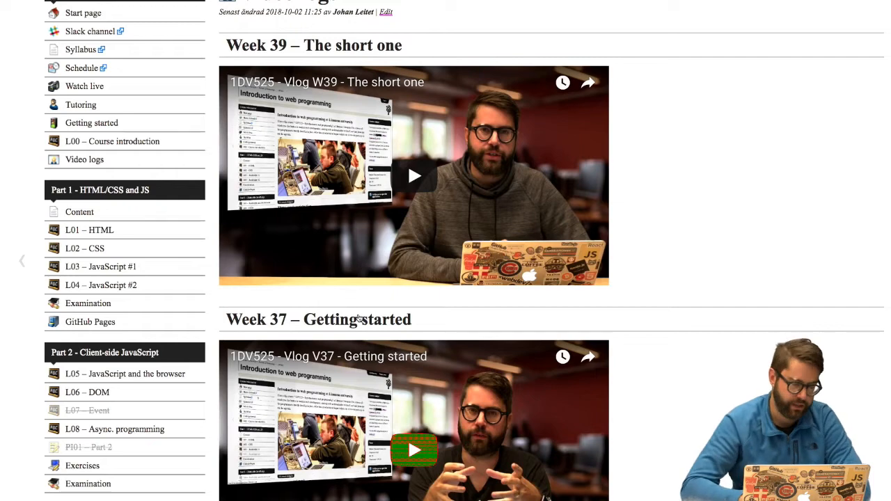
pyautogui.scroll(3)
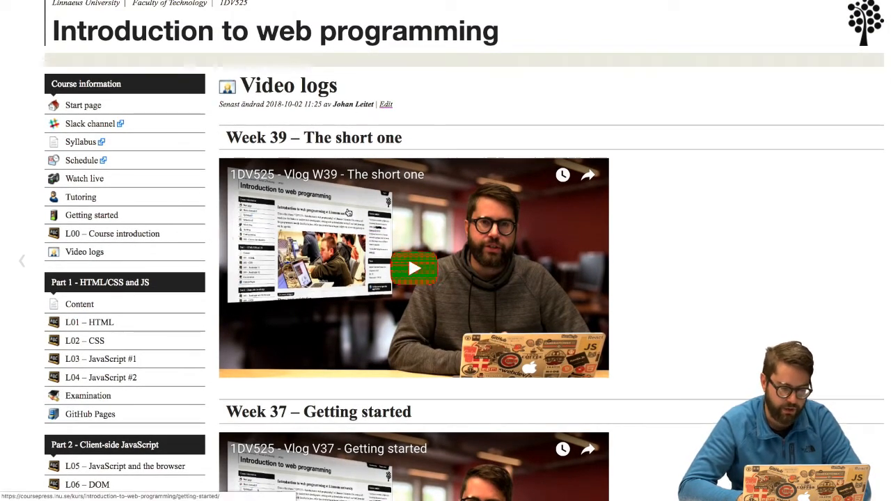
pyautogui.scroll(-3)
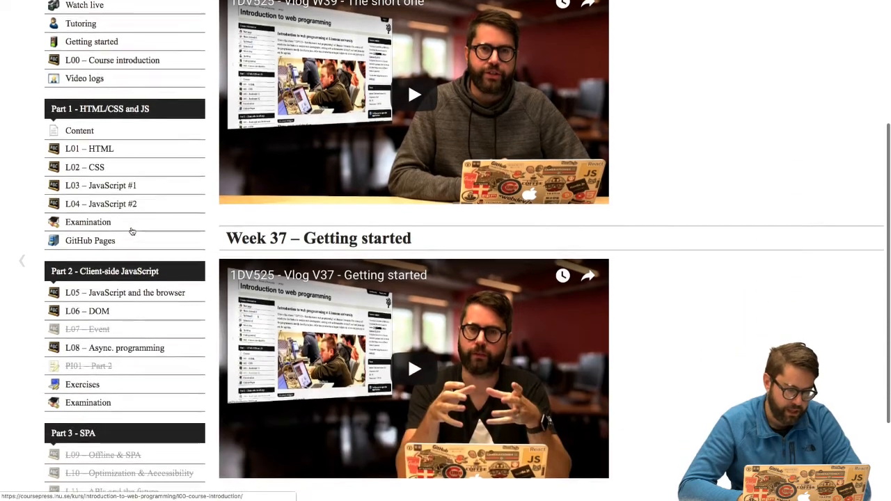
# Go to the PI01 – Part 2 page and review the Part 2 and Part 3 sidebar entries
pyautogui.click(89, 364)
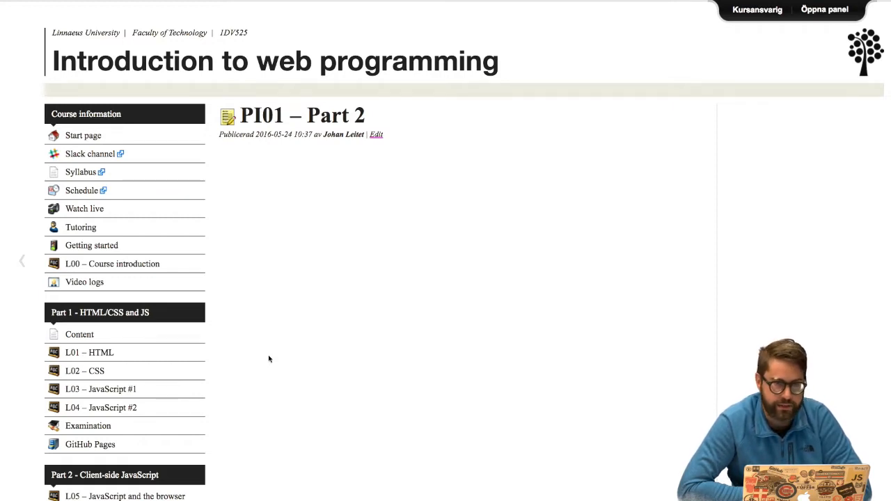
pyautogui.scroll(-3)
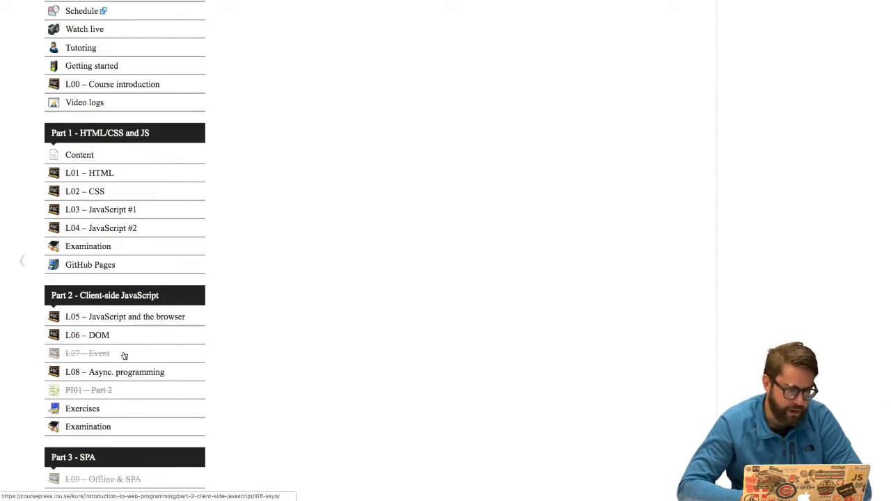
pyautogui.moveTo(132, 329)
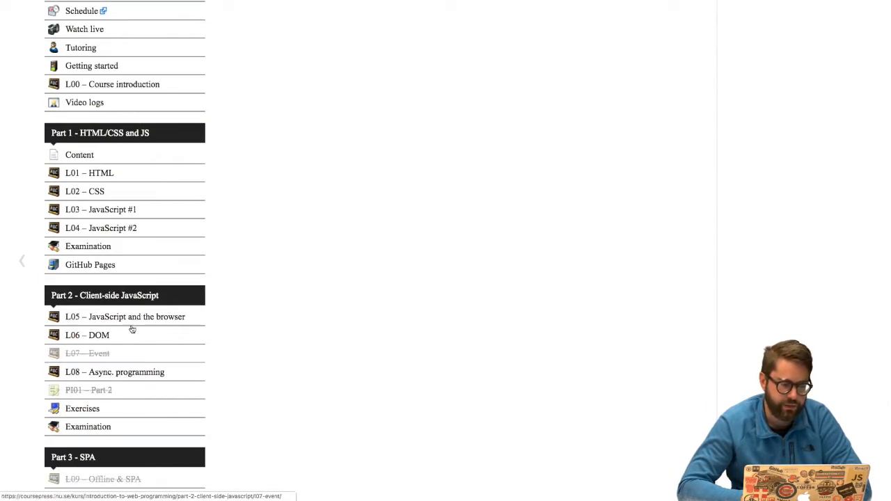
pyautogui.moveTo(117, 357)
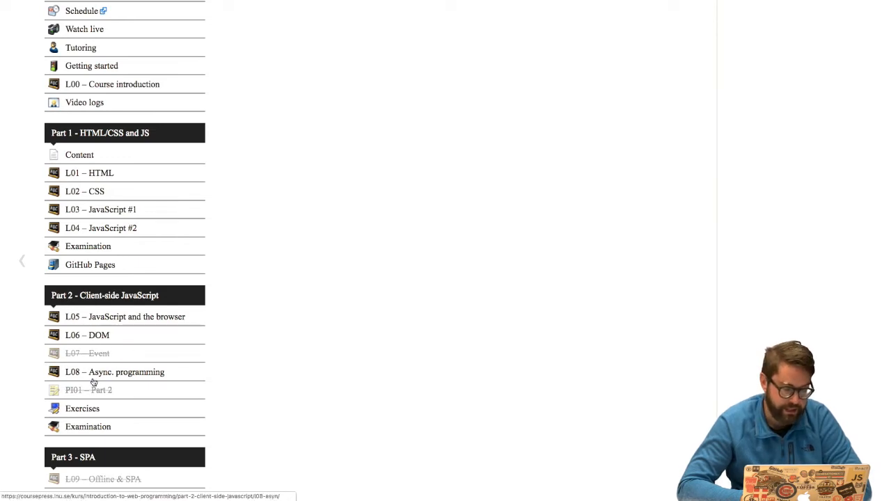
pyautogui.moveTo(95, 390)
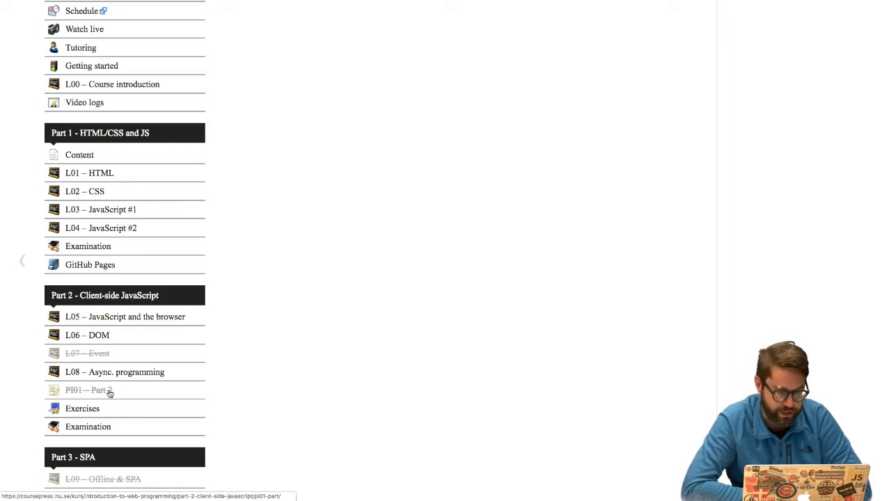
pyautogui.scroll(-3)
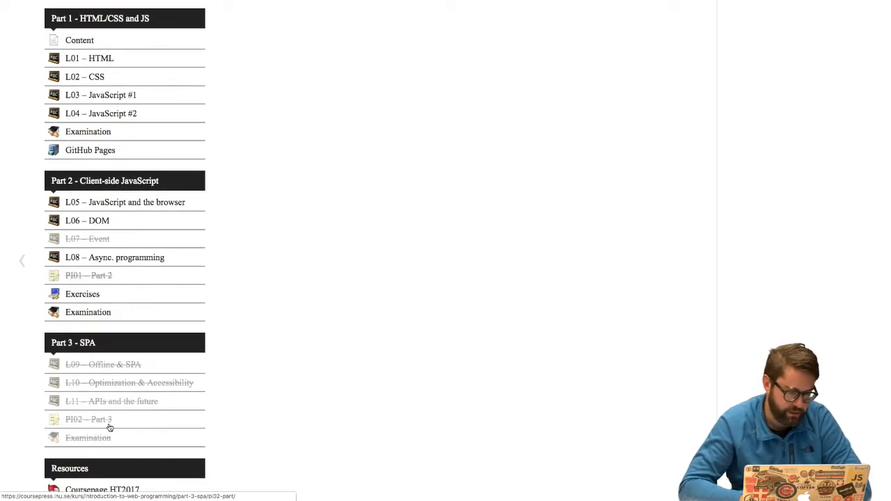
pyautogui.moveTo(127, 426)
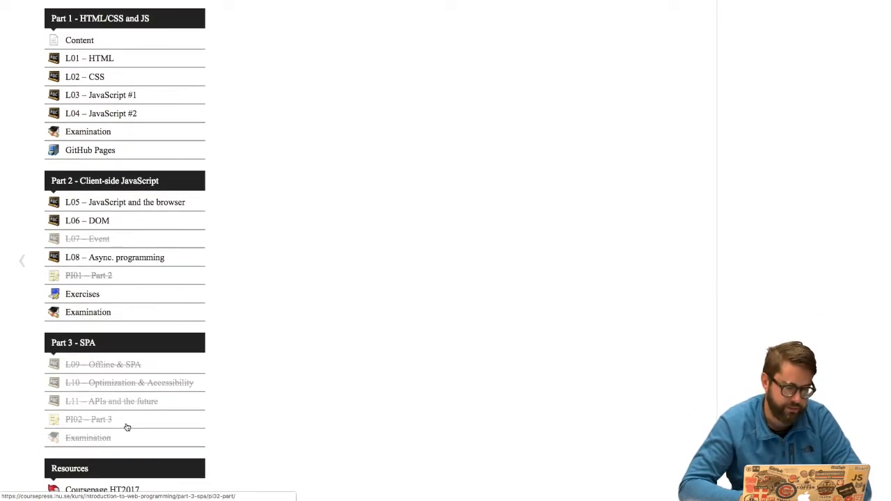
pyautogui.click(89, 275)
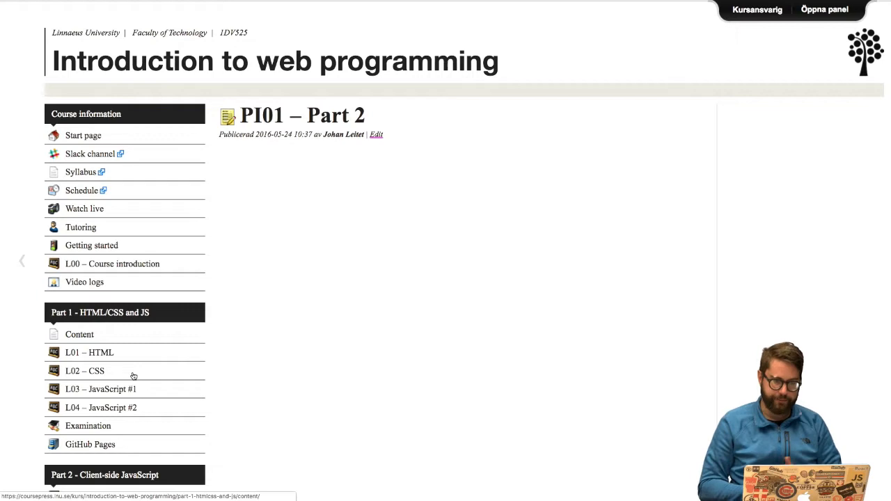
pyautogui.scroll(-3)
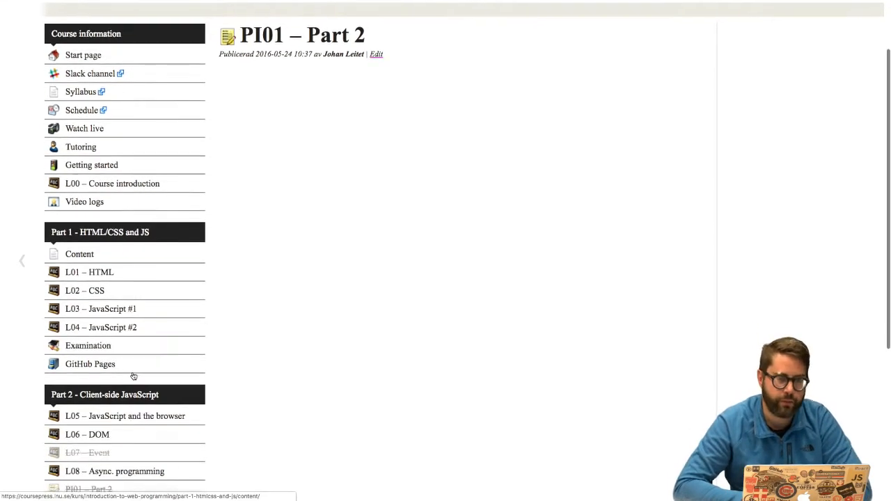
pyautogui.scroll(-3)
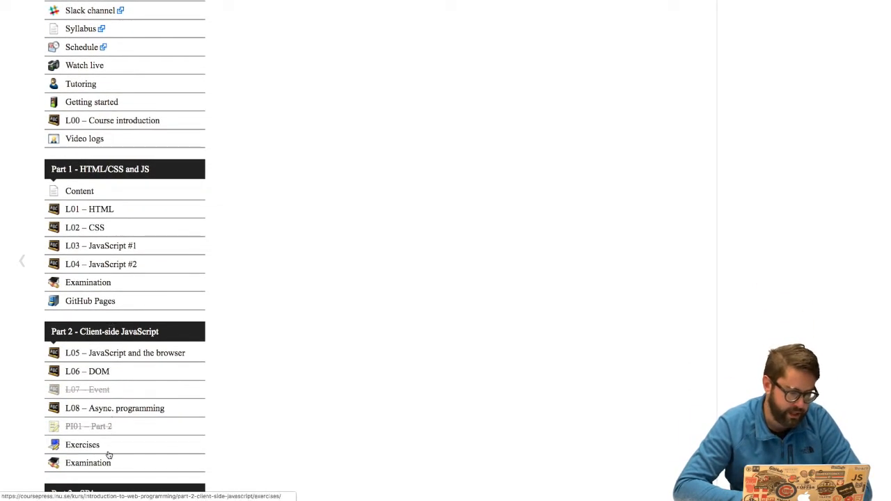
# Go to the Part 2 Exercises page and read through its setup steps down to Tiny Tunes
pyautogui.click(82, 446)
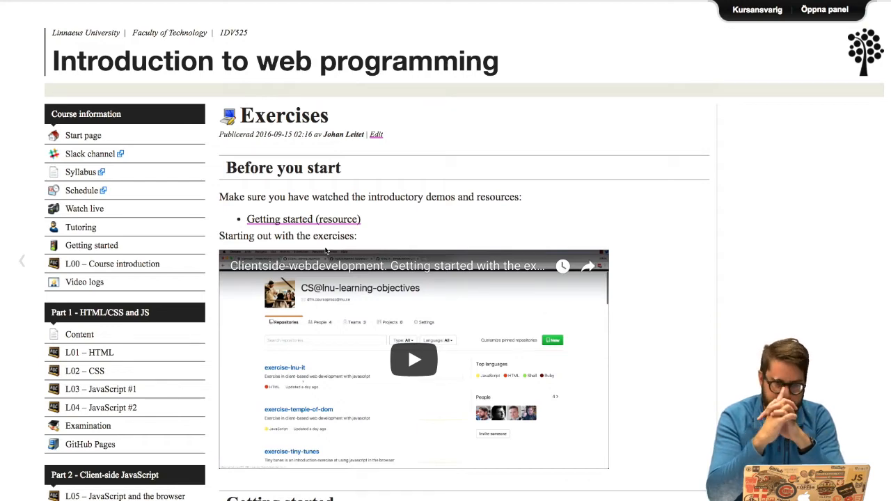
pyautogui.scroll(-3)
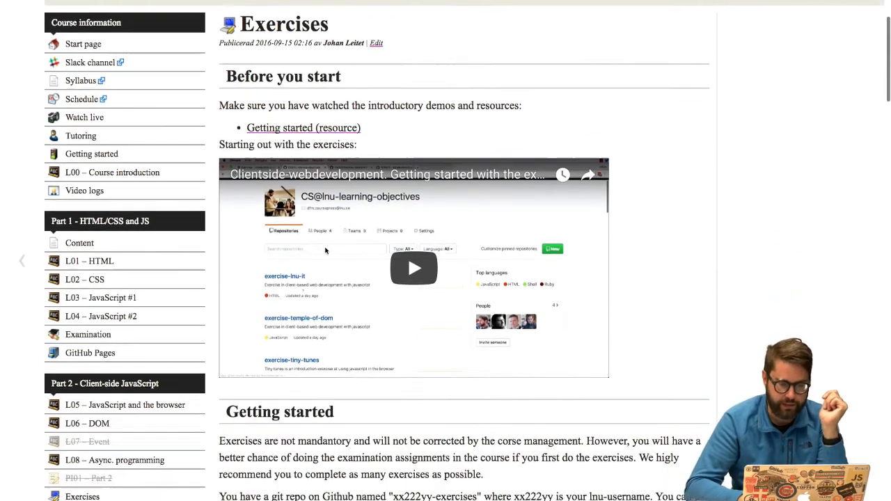
pyautogui.scroll(-3)
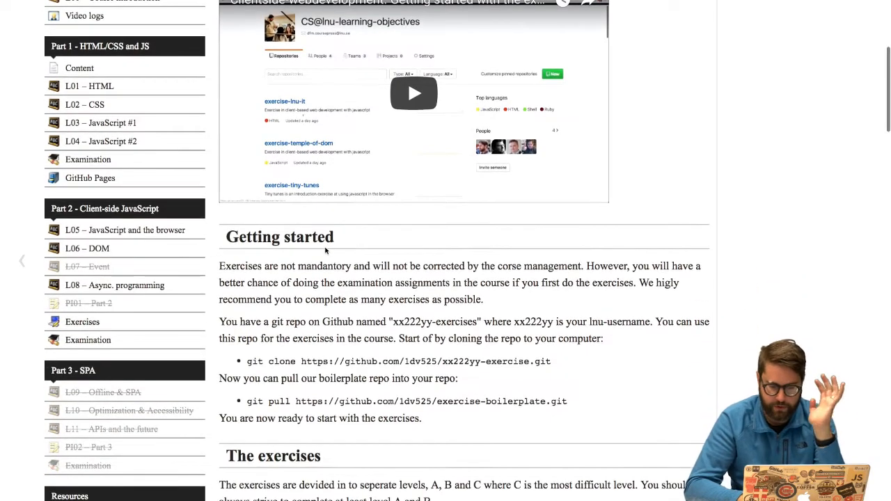
pyautogui.scroll(-3)
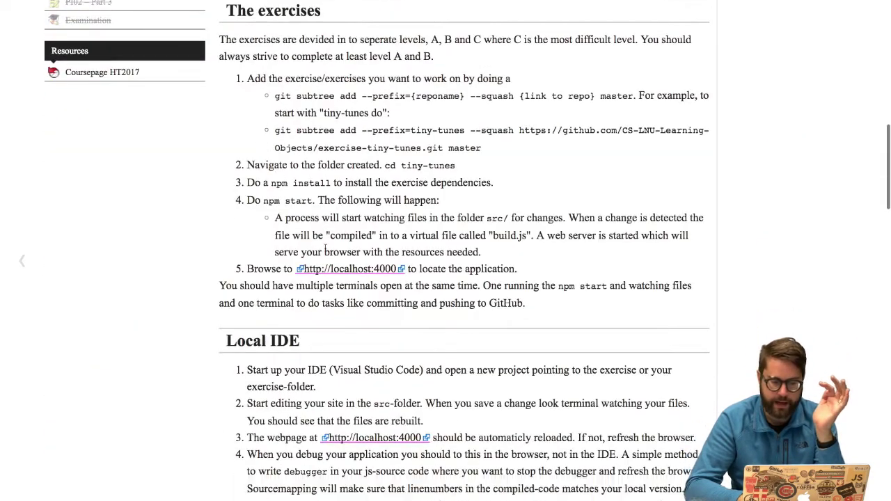
pyautogui.scroll(-3)
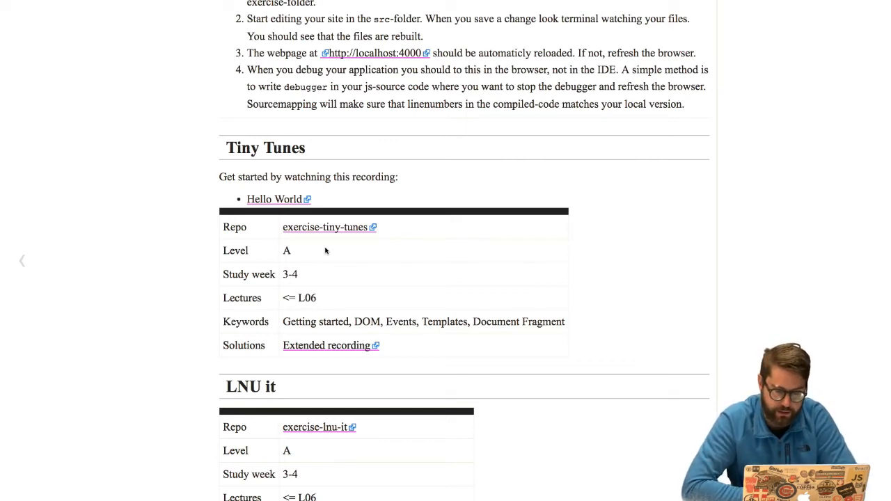
pyautogui.scroll(3)
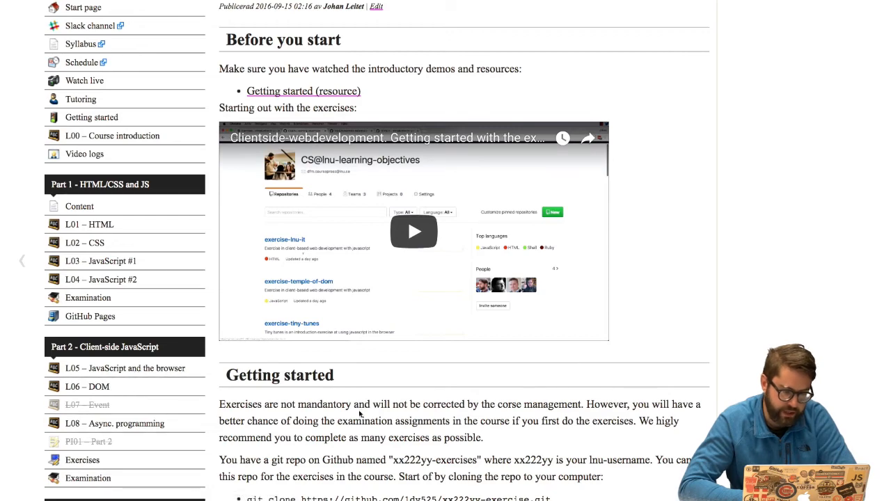
pyautogui.scroll(-3)
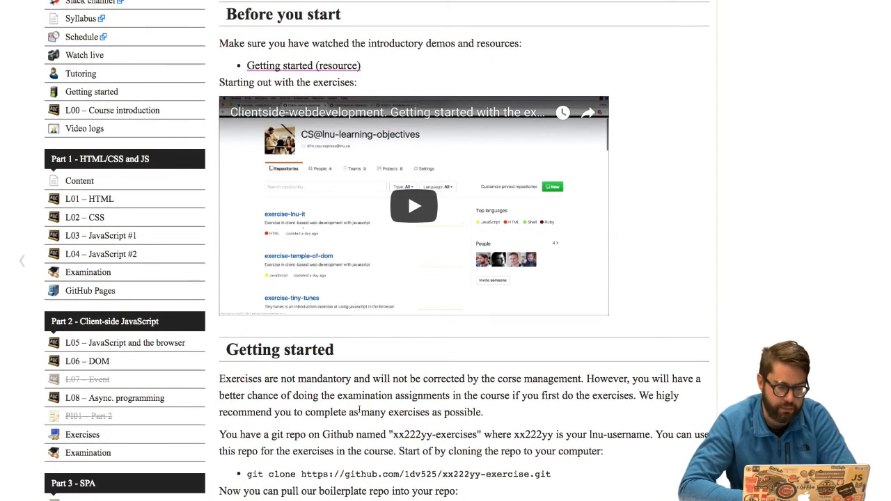
pyautogui.scroll(3)
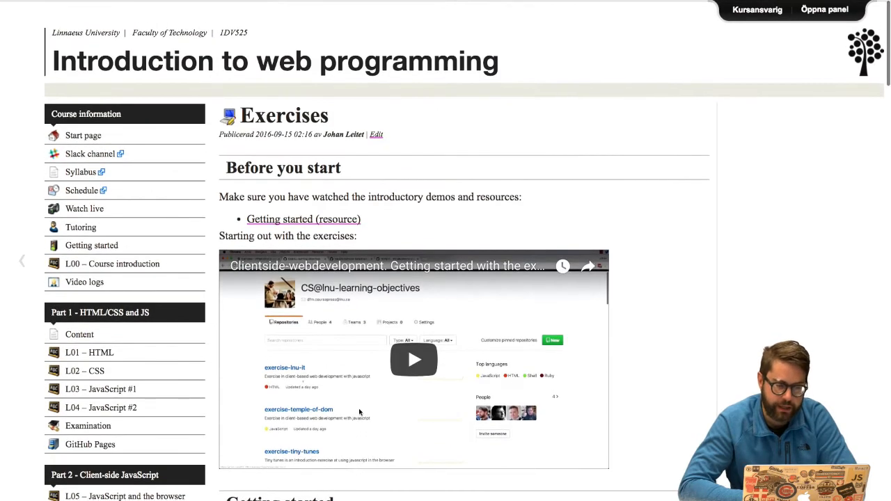